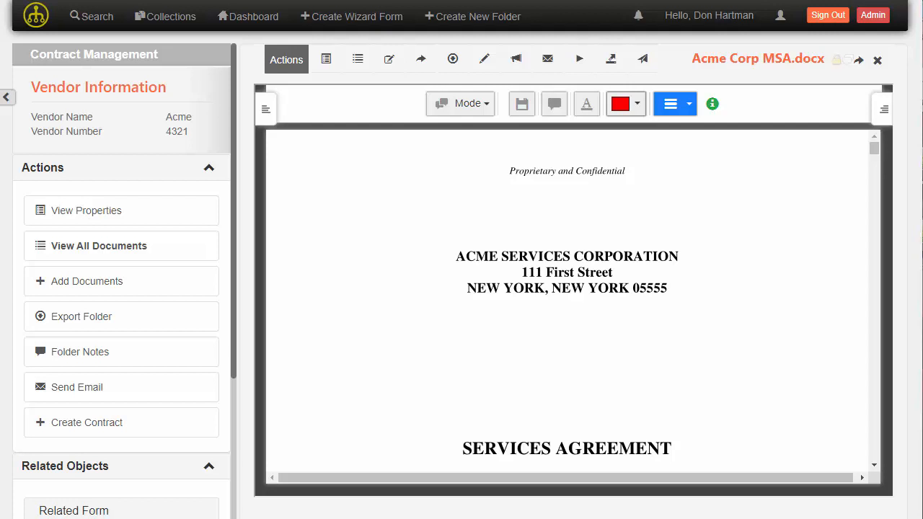
mouse_move(277, 155)
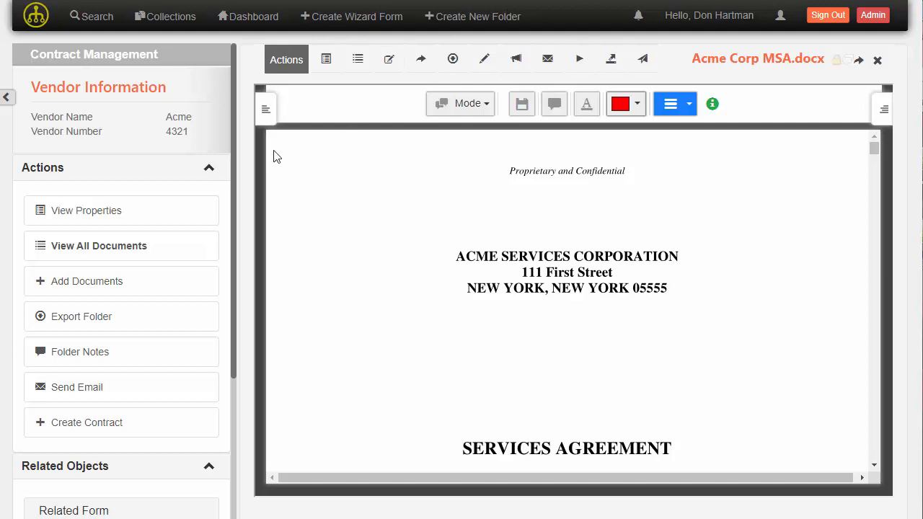
mouse_move(406, 196)
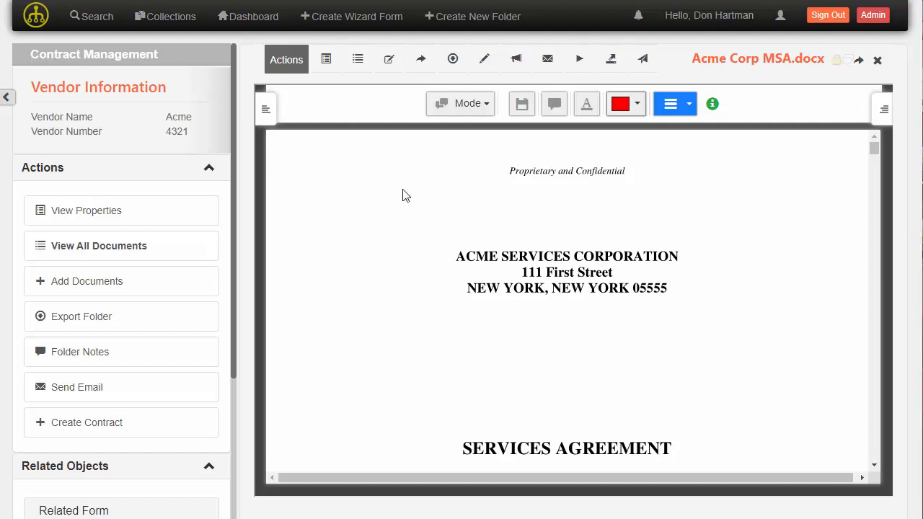
mouse_move(498, 142)
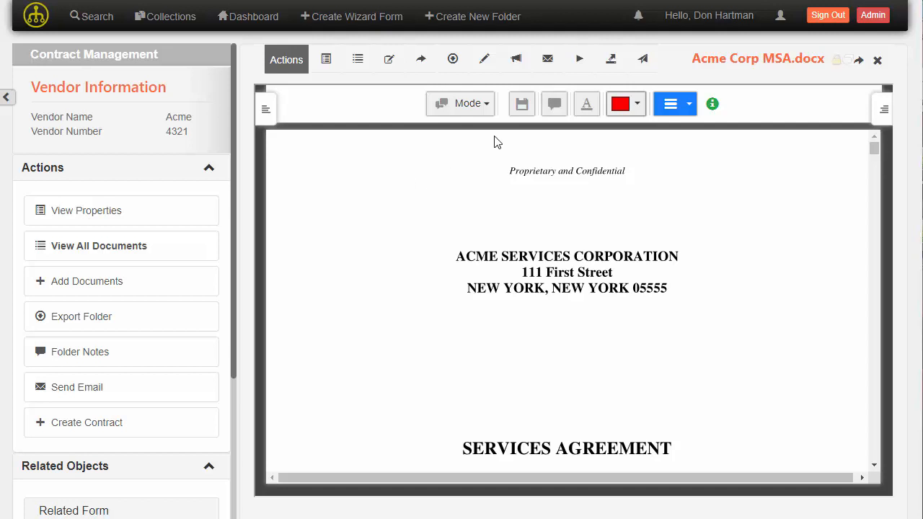
mouse_move(642, 58)
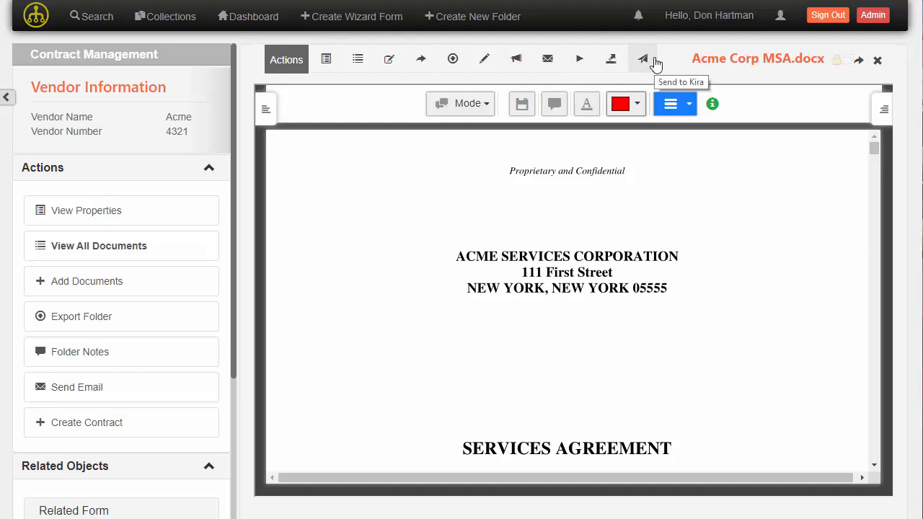
mouse_move(652, 61)
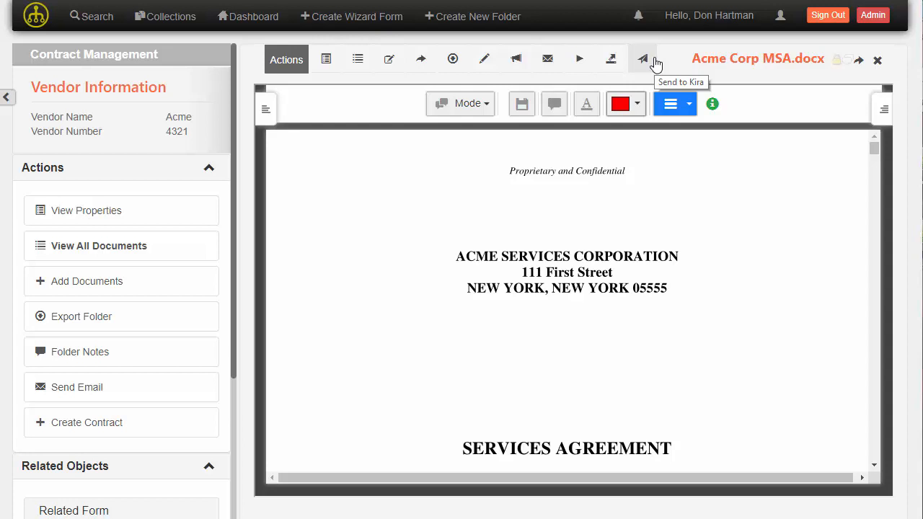
mouse_move(644, 67)
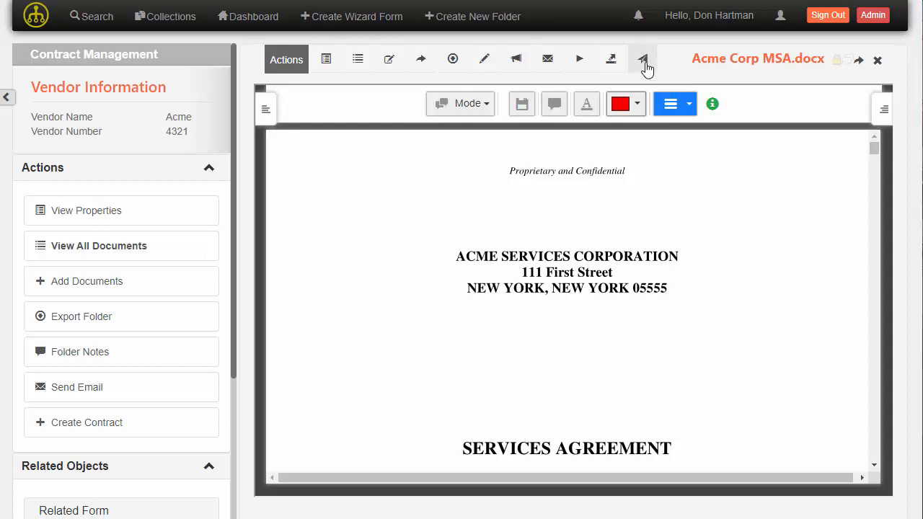
Submit the Acme Corp MSA to Kira project 1 via Send to Kira
click(642, 58)
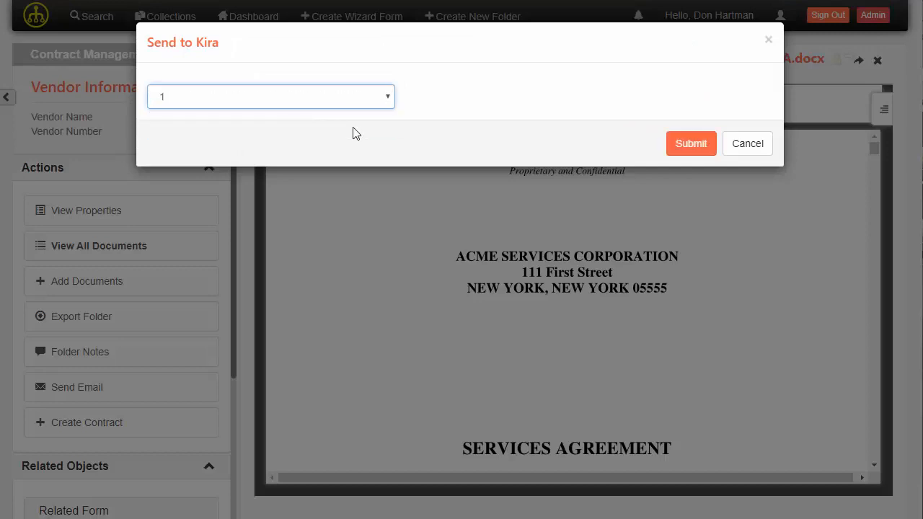
click(690, 143)
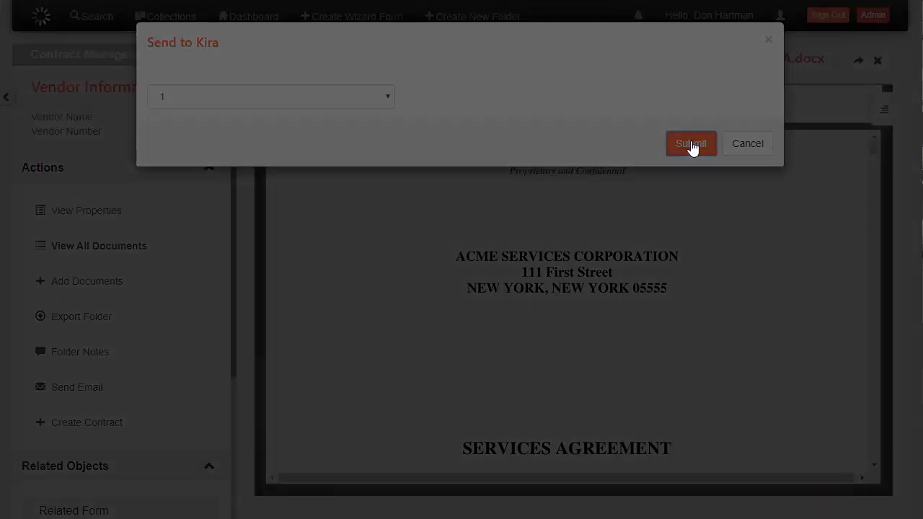
click(691, 143)
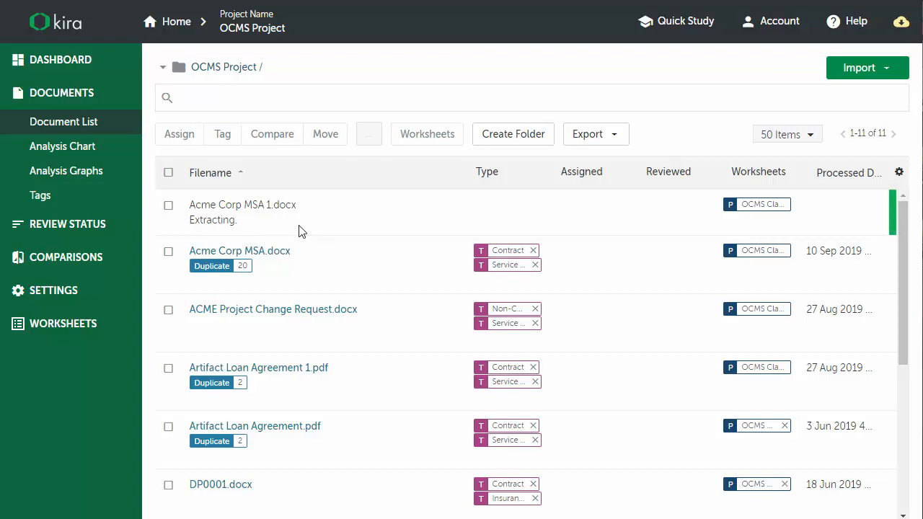
mouse_move(186, 204)
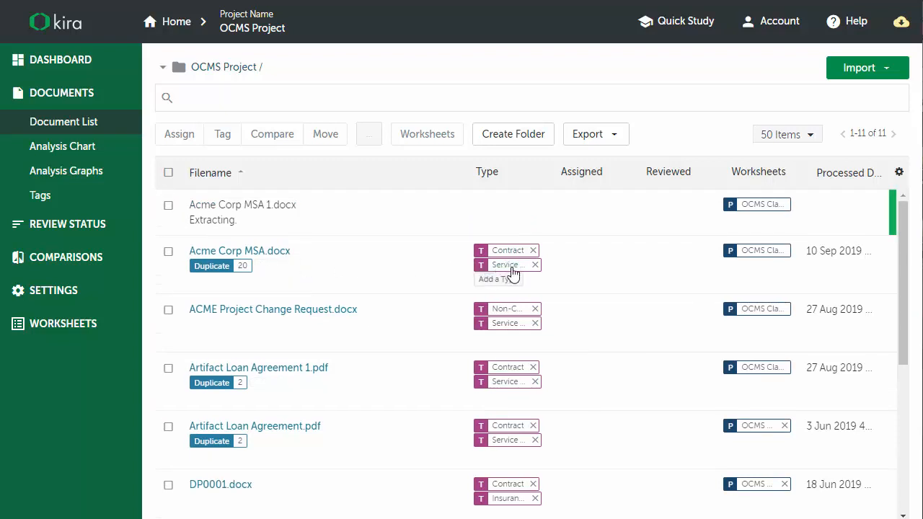
mouse_move(515, 265)
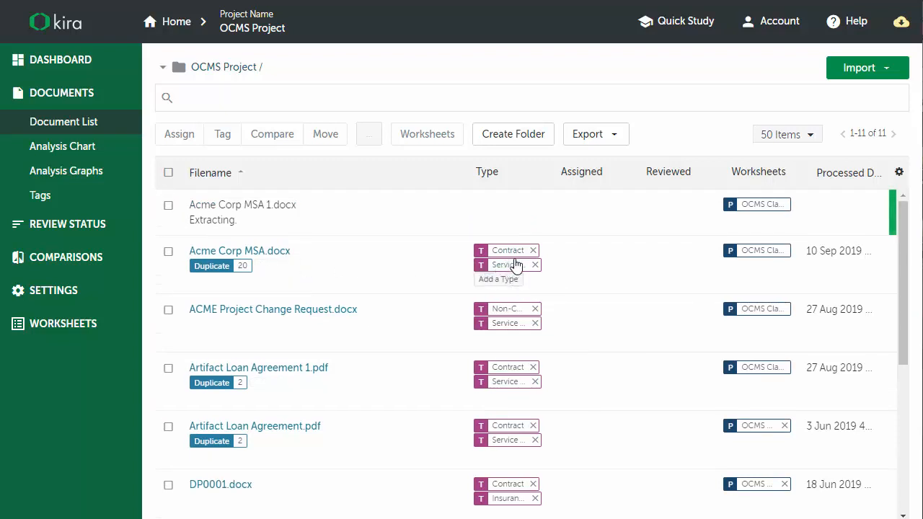
mouse_move(505, 257)
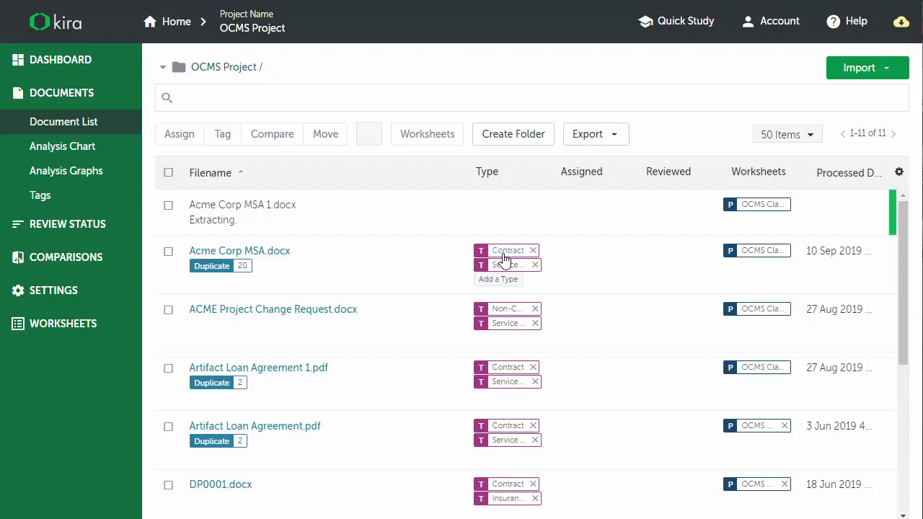
mouse_move(386, 301)
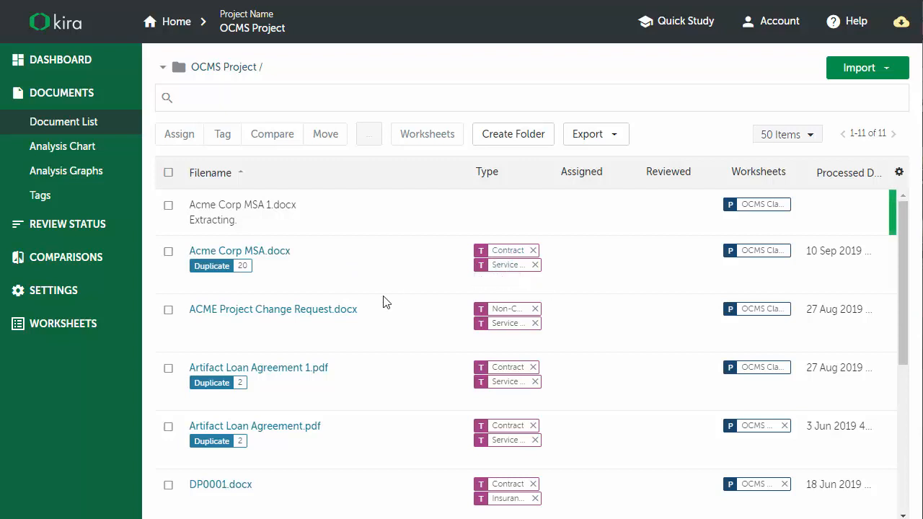
Scroll the OCMS Project list to find Acme Corp MSA 1.docx still extracting
scroll(down, 3)
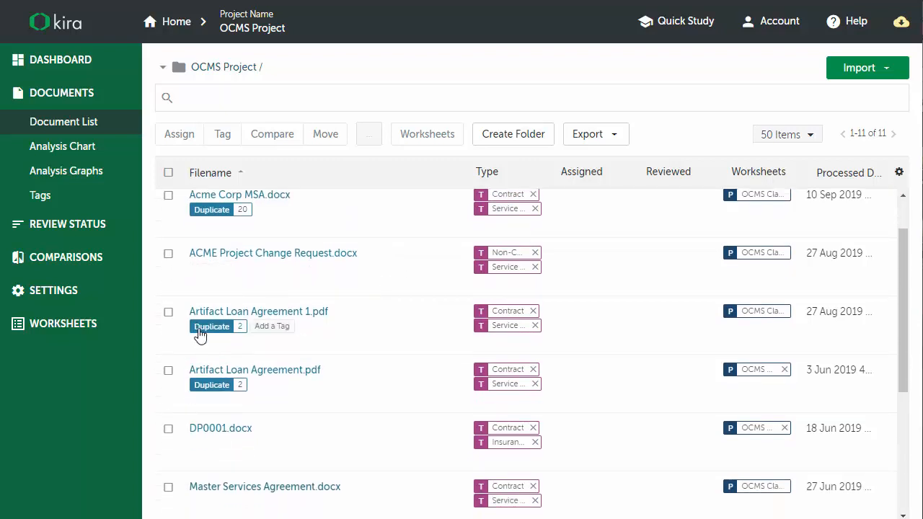
mouse_move(301, 341)
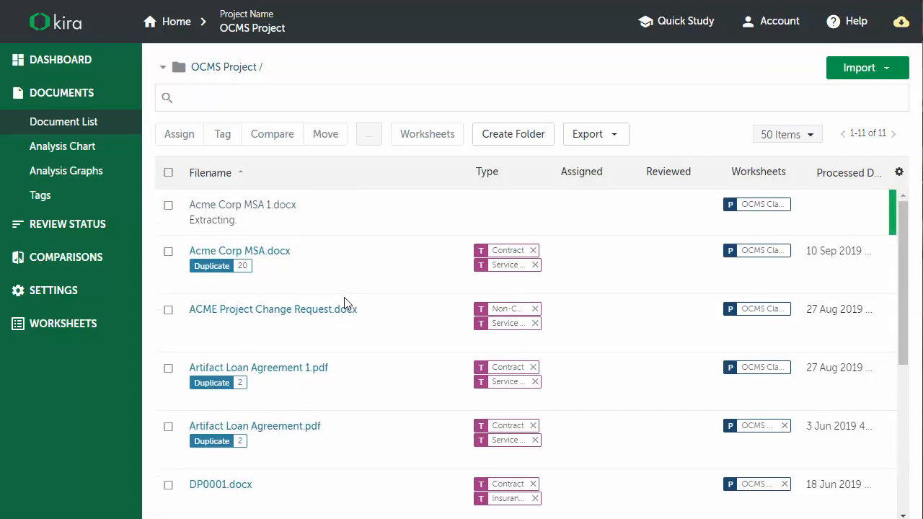
mouse_move(224, 254)
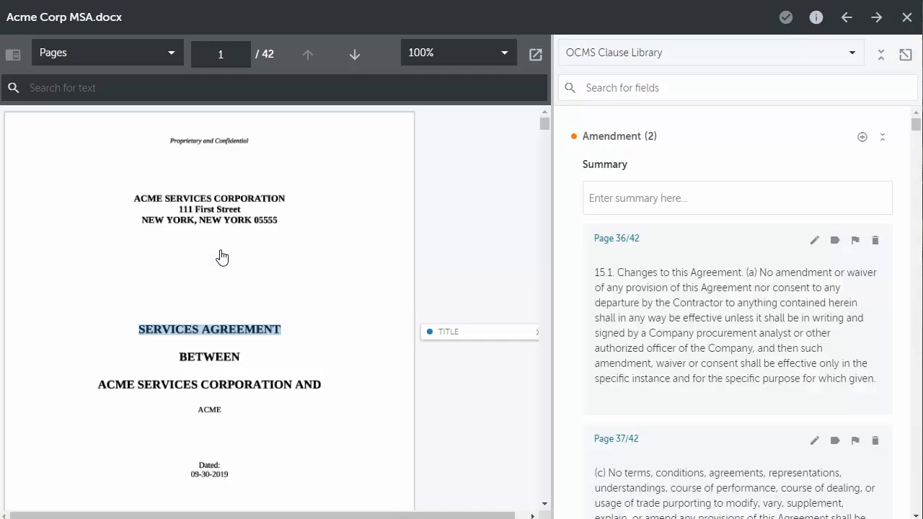
mouse_move(543, 132)
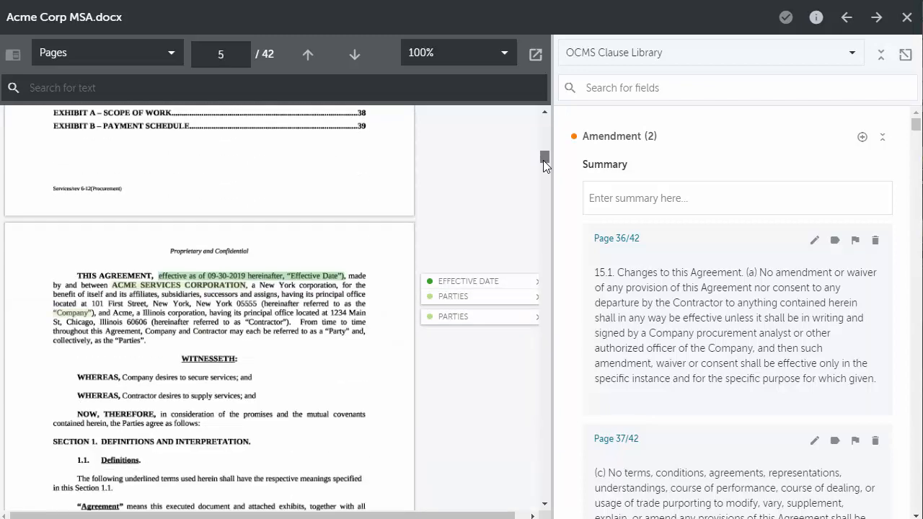
Scroll through Acme Corp MSA.docx reviewing highlighted title, date, parties, definitions and indemnity clauses
scroll(down, 3)
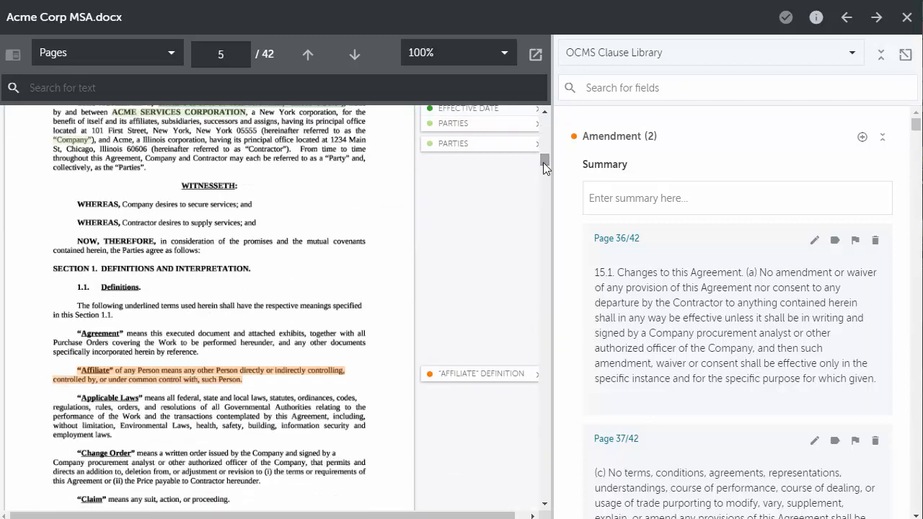
scroll(down, 3)
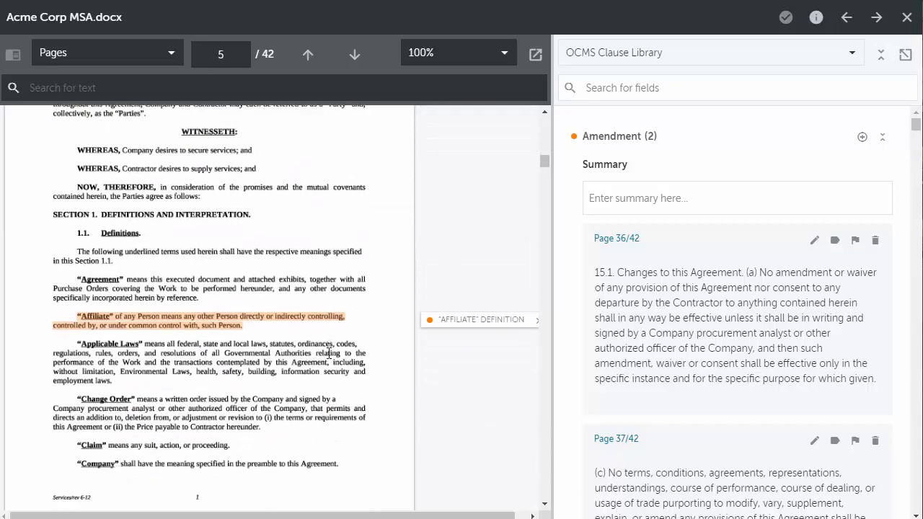
scroll(down, 3)
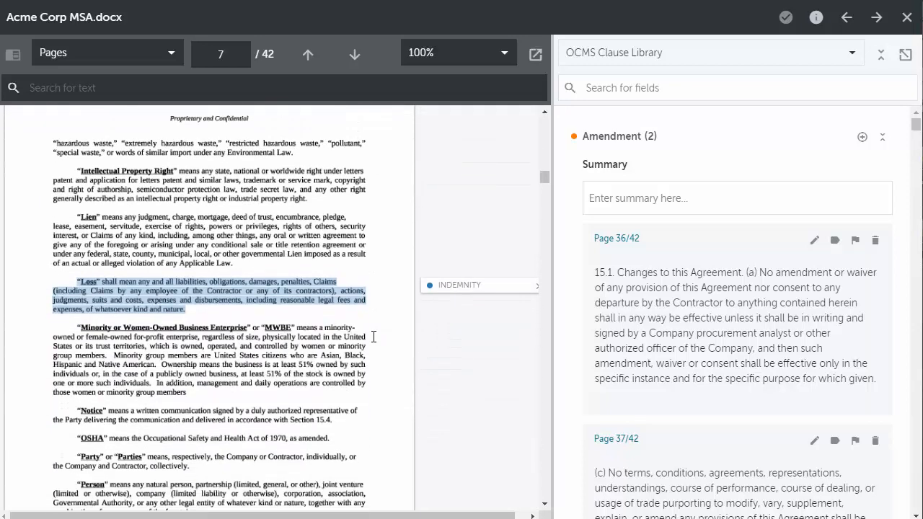
scroll(down, 3)
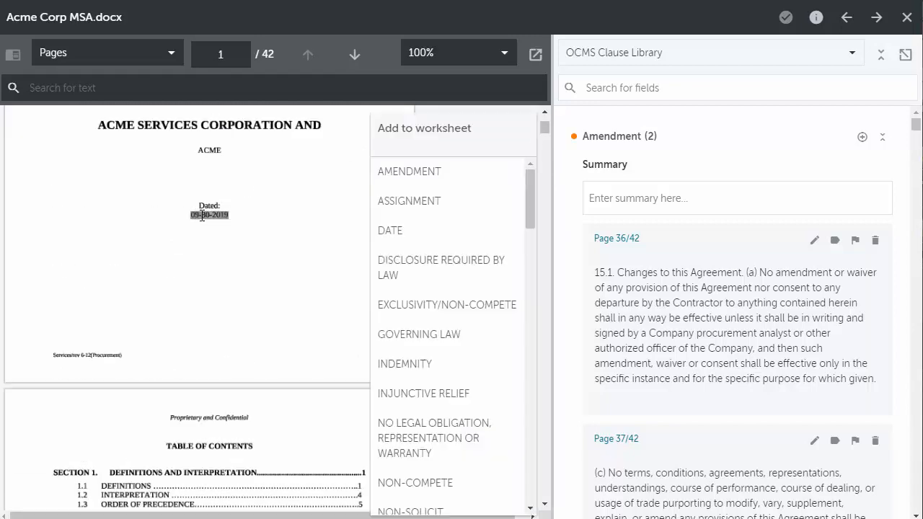
Dismiss the date's Add to worksheet menu and scroll down to the definitions
click(395, 243)
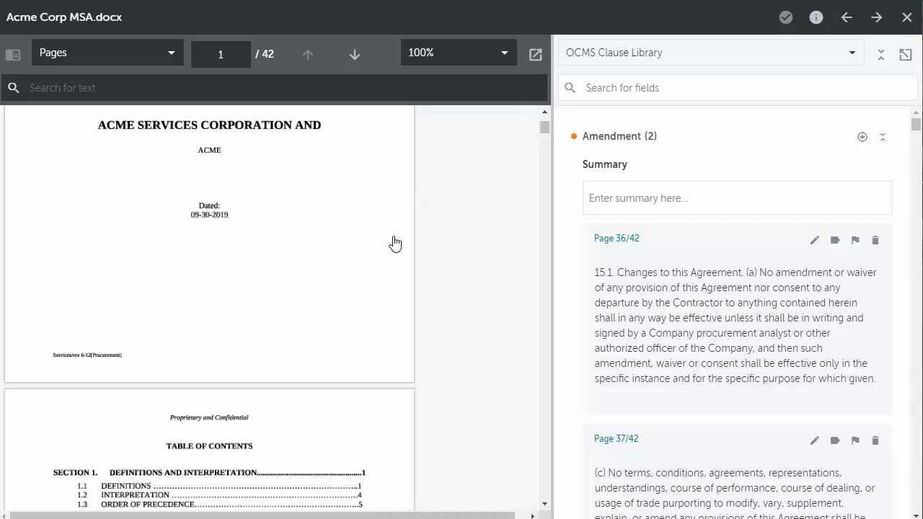
scroll(down, 3)
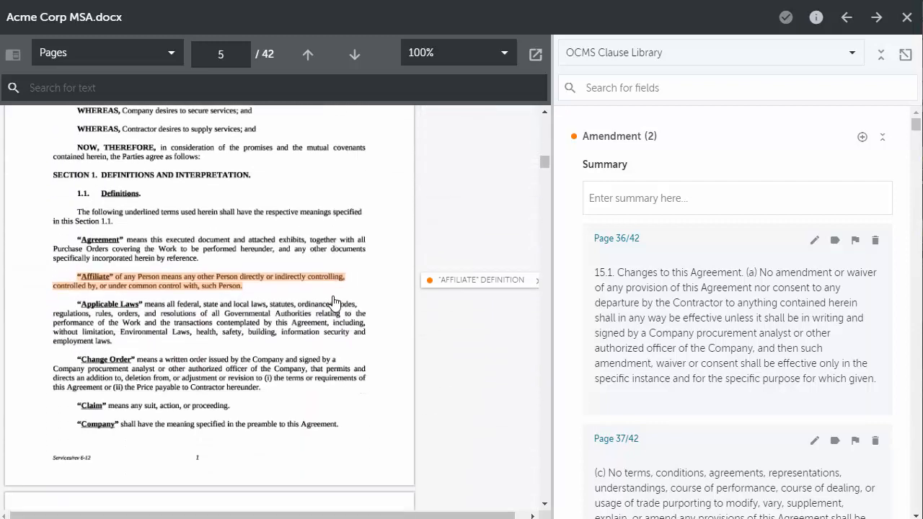
scroll(down, 3)
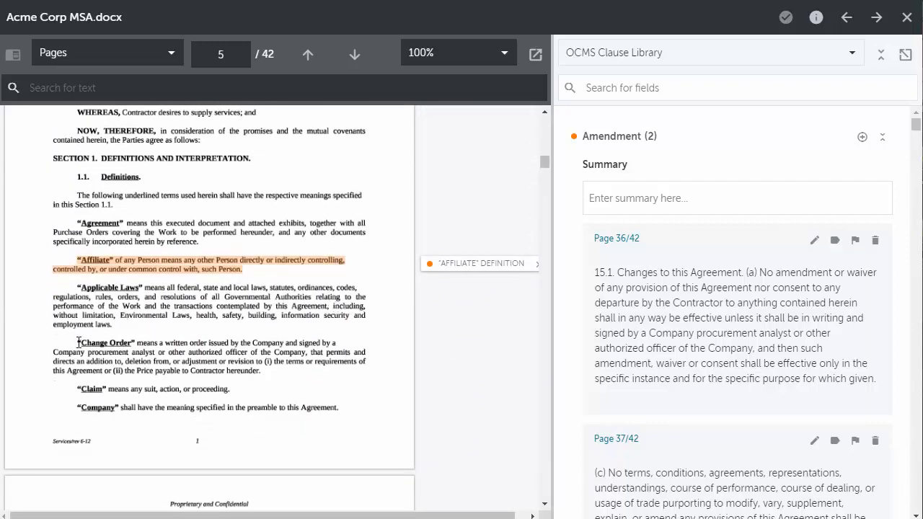
Highlight the Change Order definition and browse its Add to worksheet field list
drag(78, 342, 258, 371)
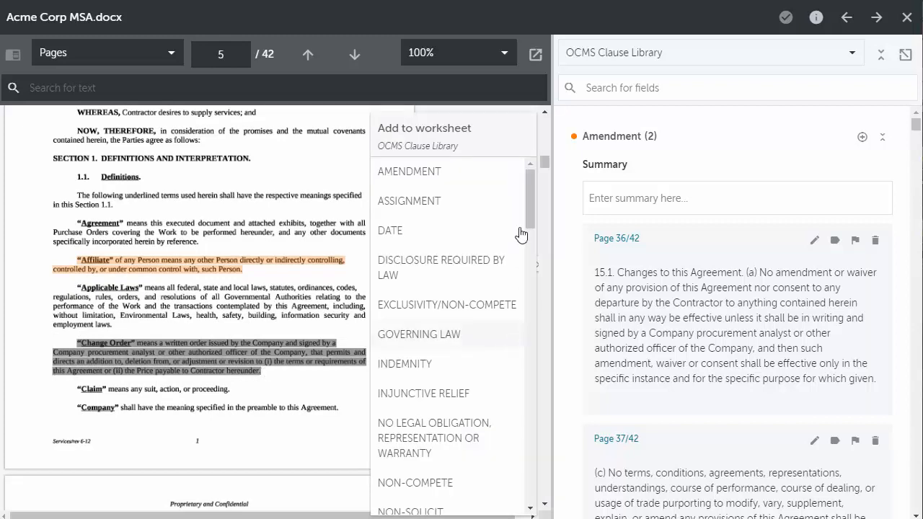
scroll(down, 3)
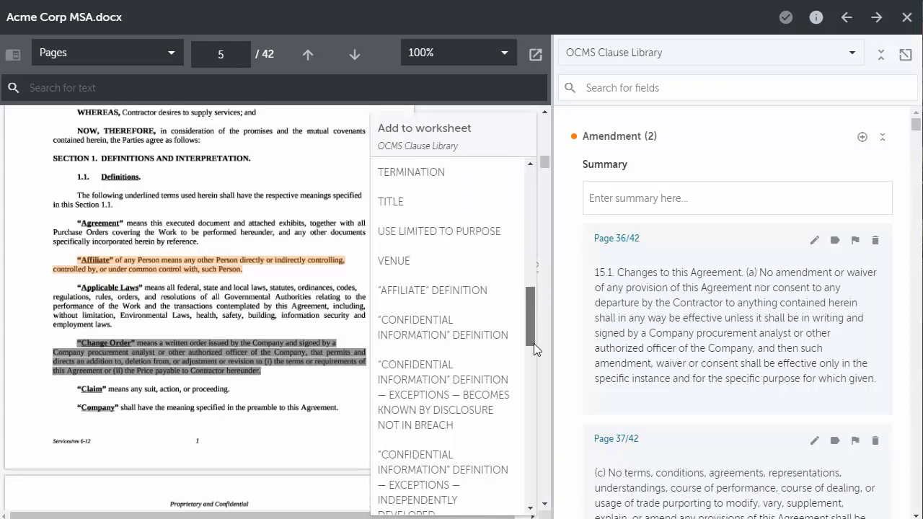
scroll(down, 3)
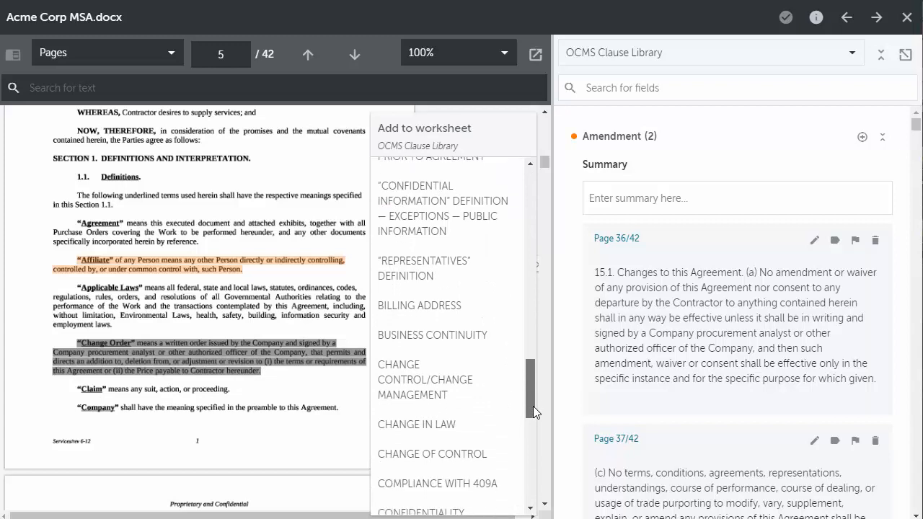
scroll(down, 3)
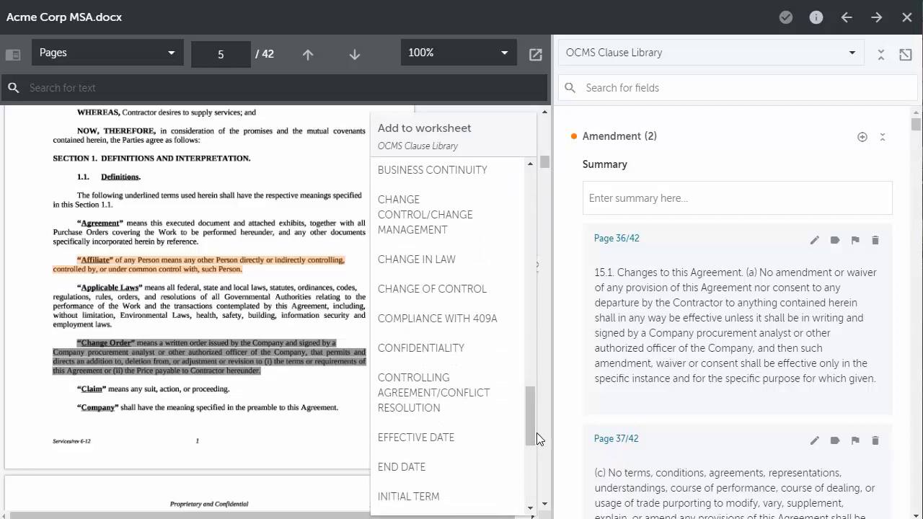
mouse_move(429, 231)
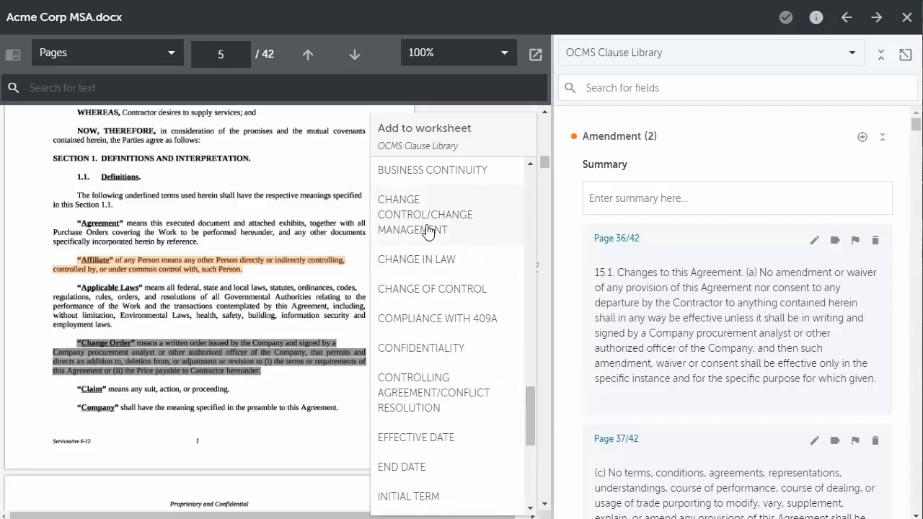